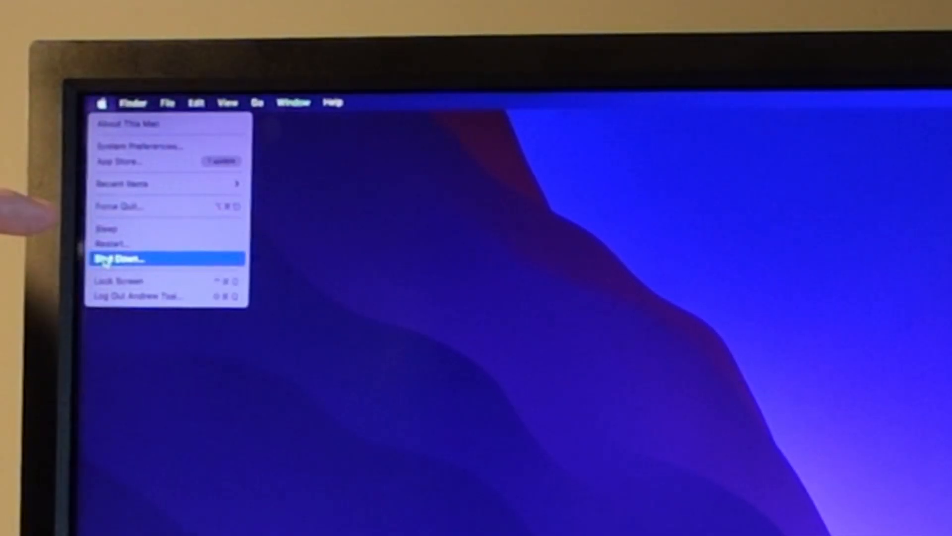
# Choose Shut Down… from the Apple menu to bring up the shutdown confirmation.
pyautogui.click(120, 259)
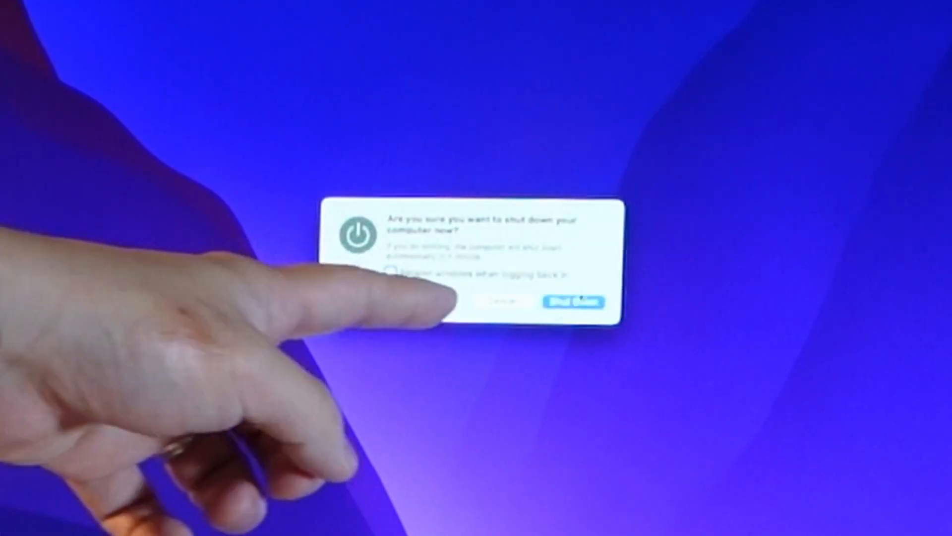